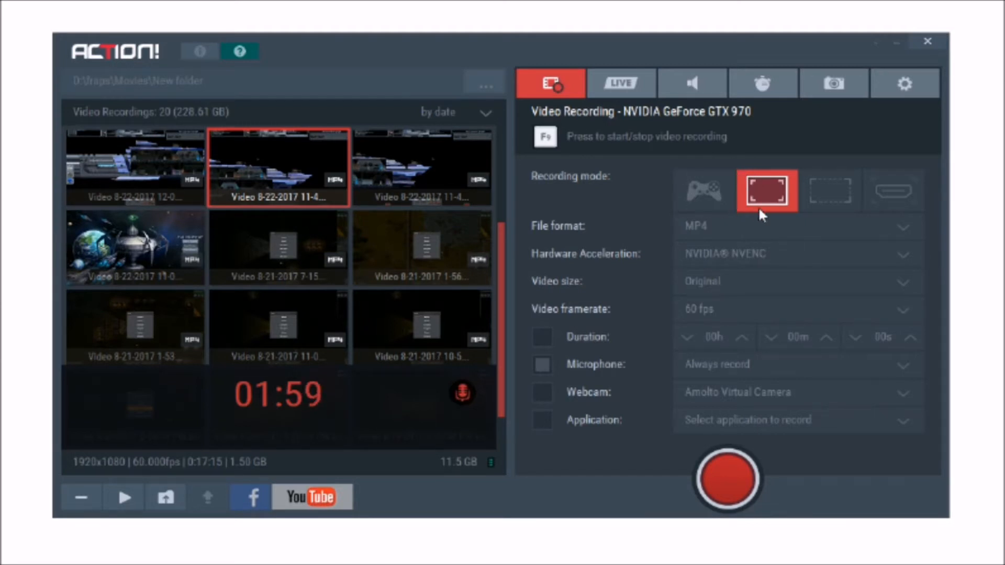
mouse_move(735, 191)
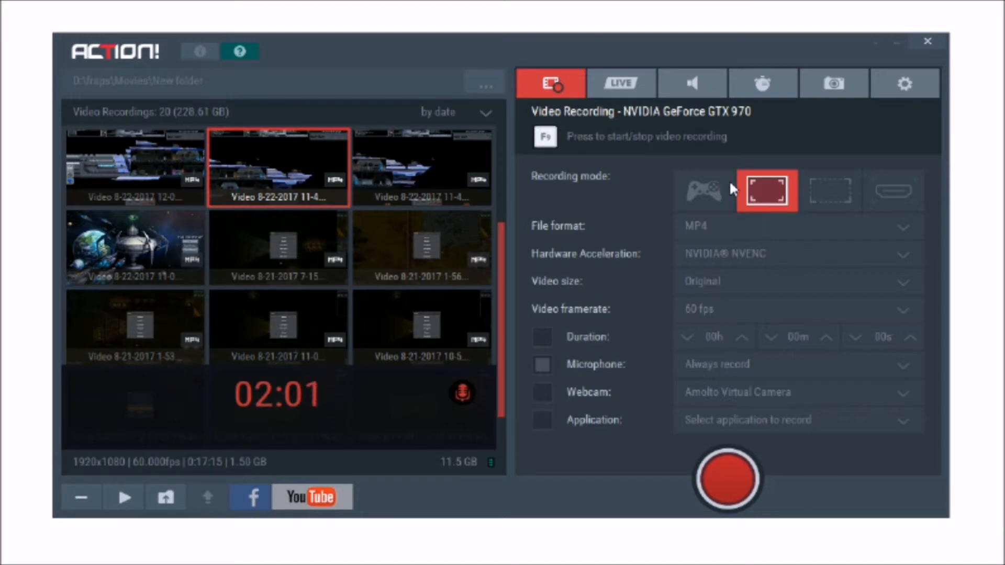
mouse_move(807, 181)
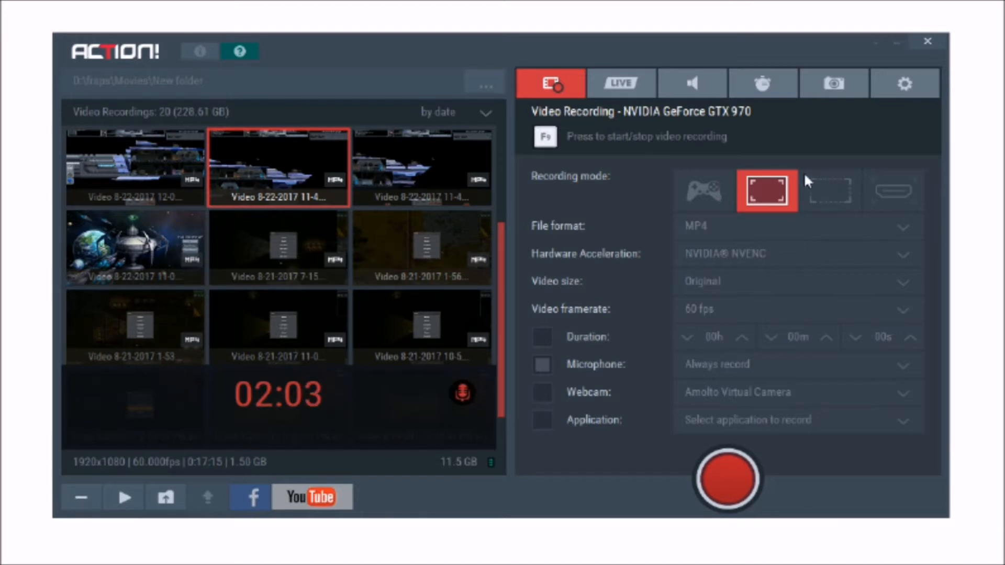
mouse_move(593, 221)
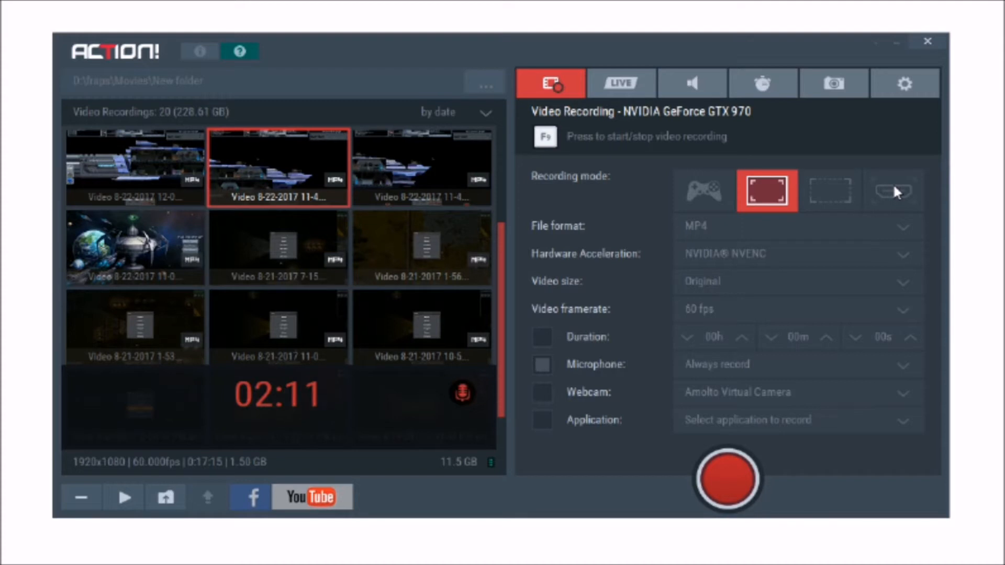
mouse_move(773, 183)
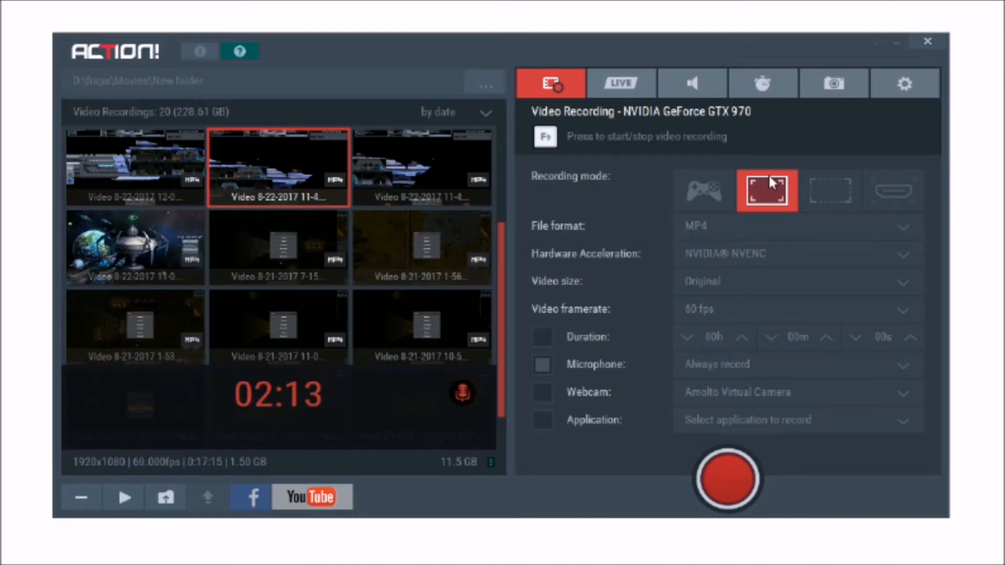
mouse_move(93, 36)
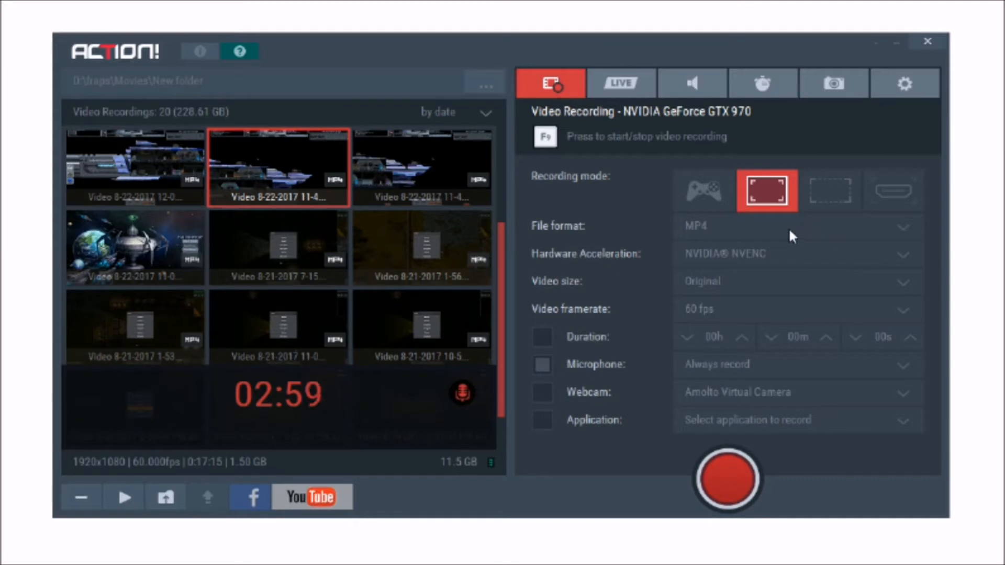
mouse_move(793, 236)
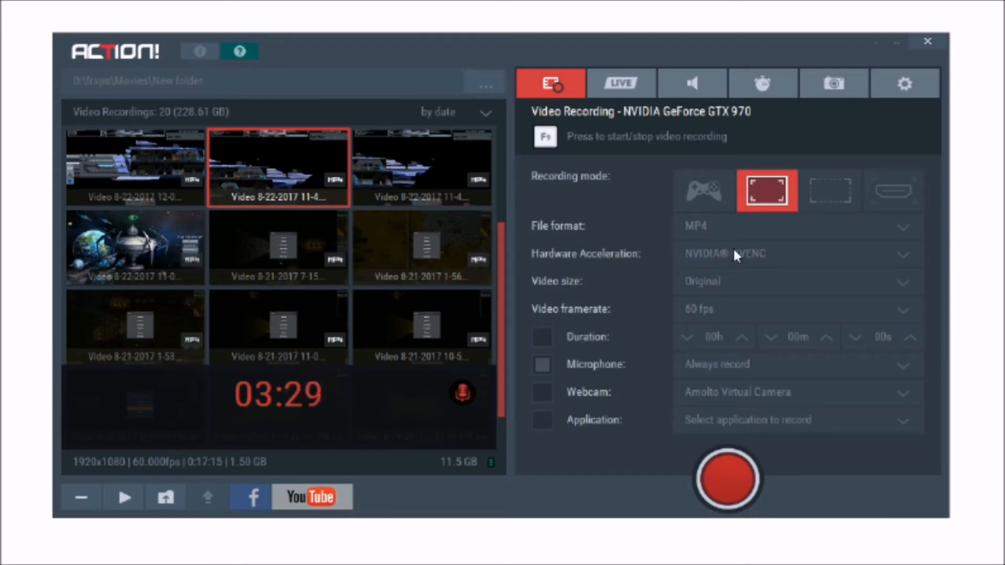
mouse_move(727, 282)
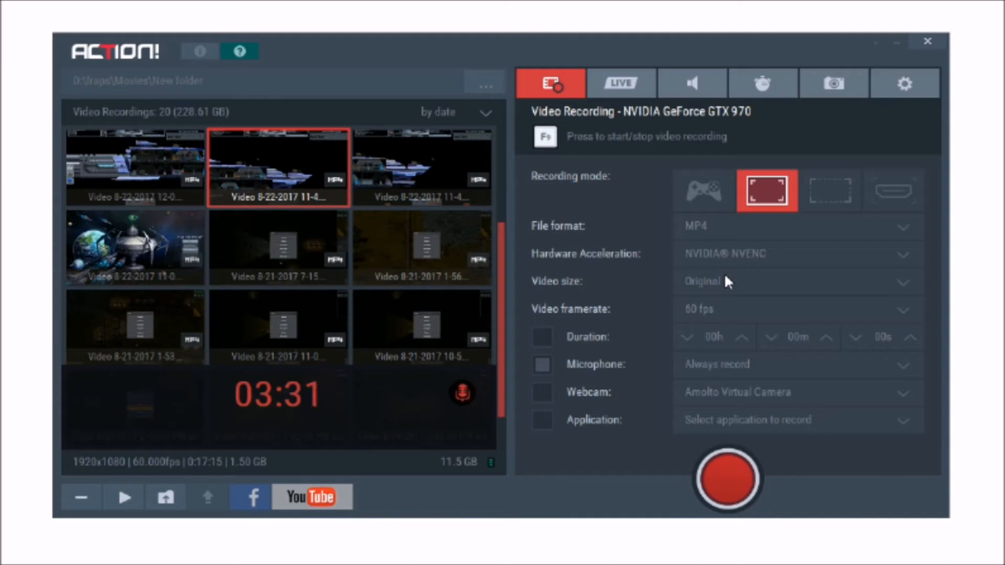
mouse_move(691, 321)
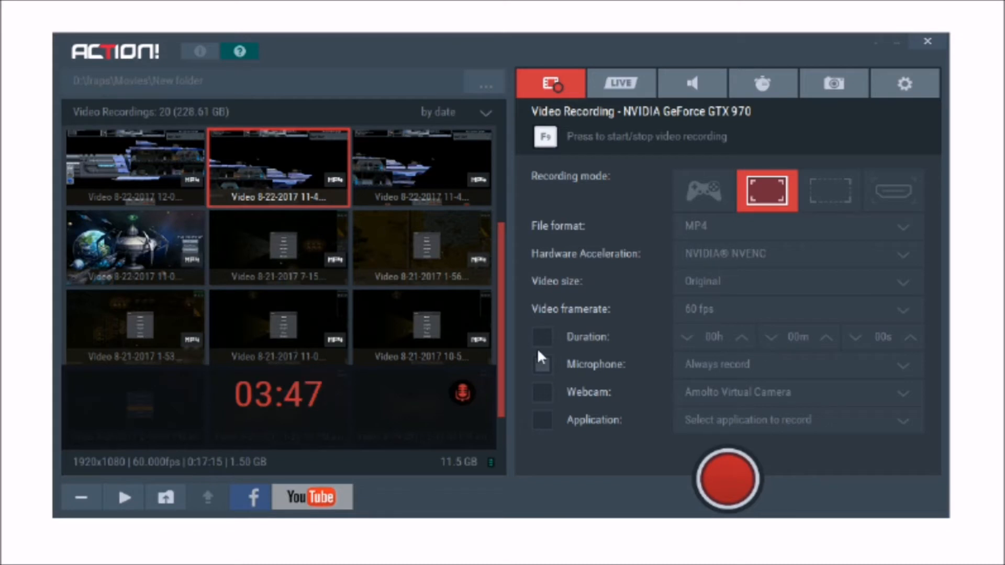
mouse_move(562, 273)
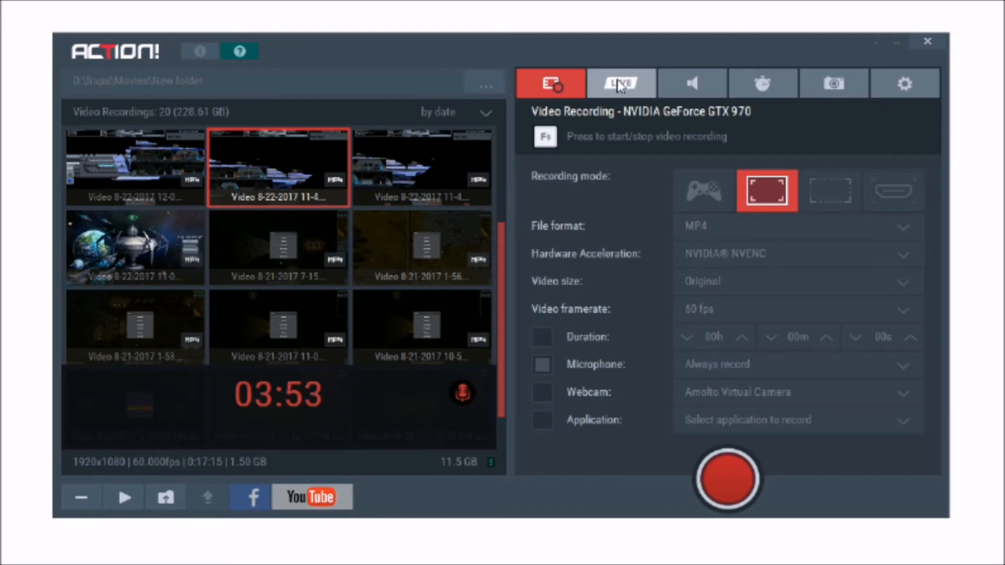
- Show the LIVE streaming options, then the Audio Recording settings (WAV output, microphone always recorded)
click(620, 83)
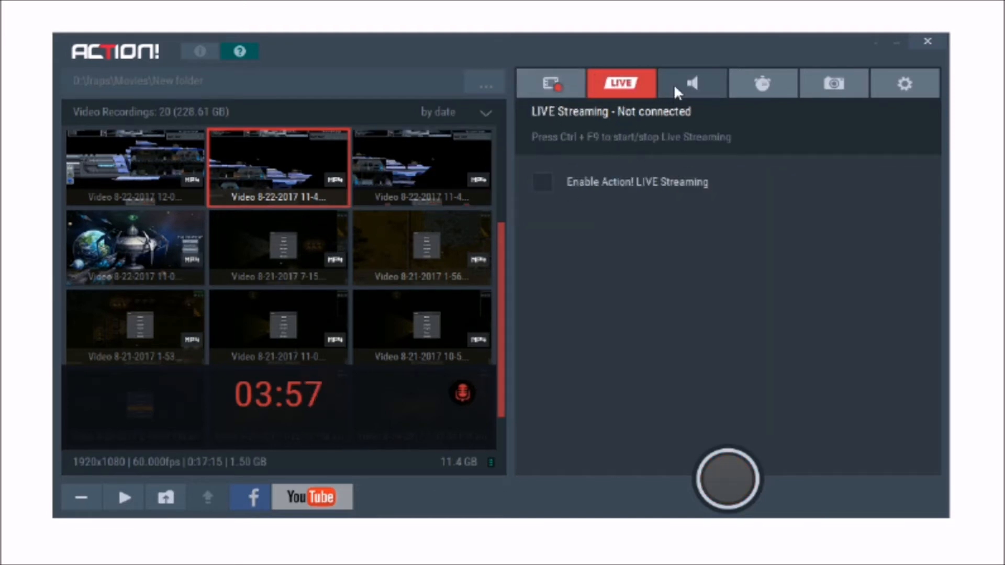
click(693, 82)
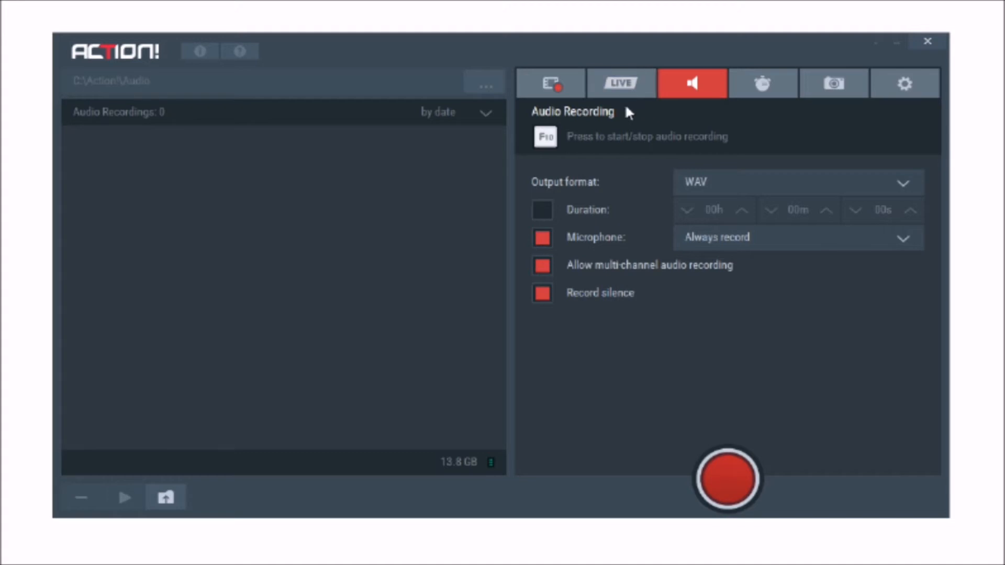
mouse_move(628, 113)
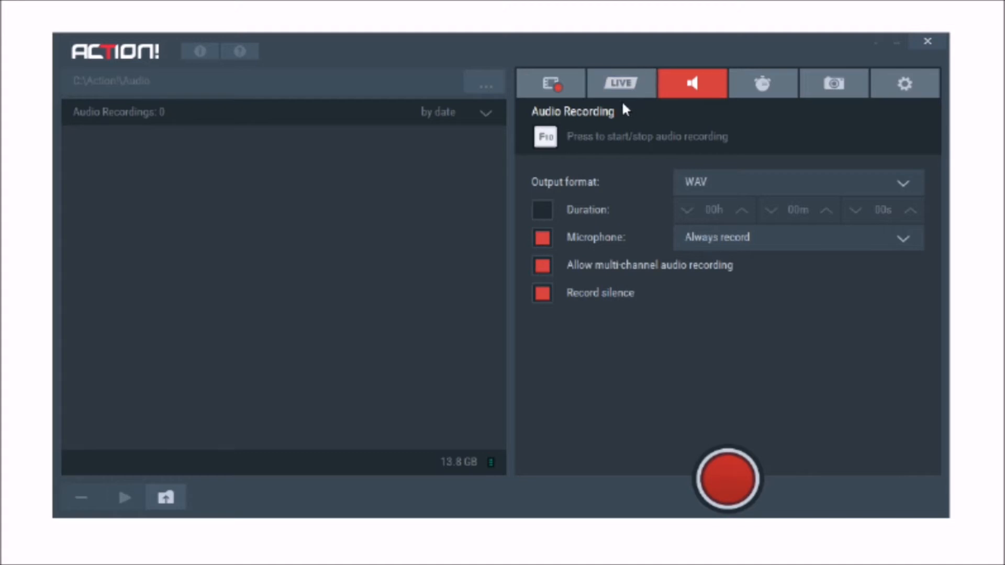
mouse_move(620, 83)
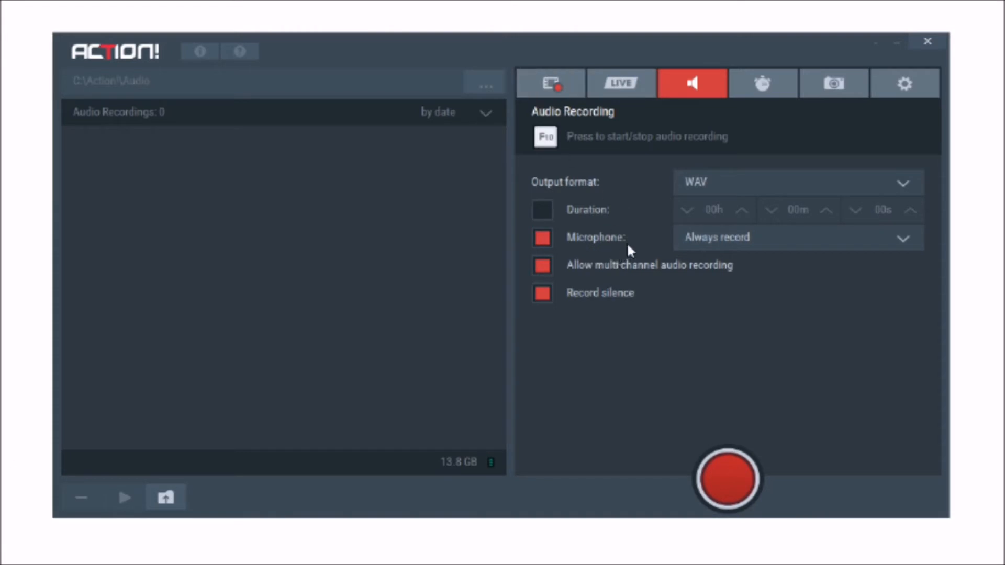
mouse_move(664, 287)
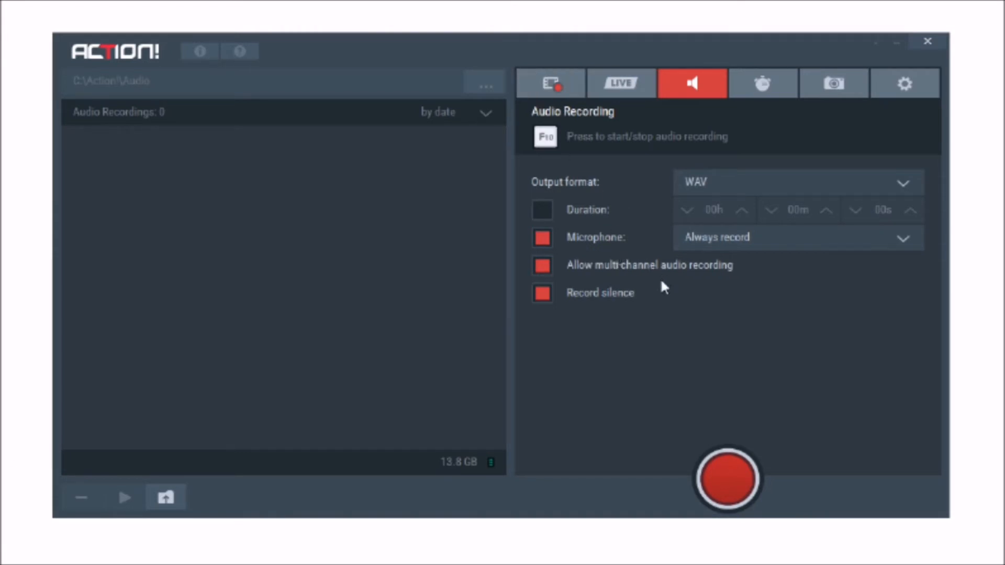
mouse_move(640, 304)
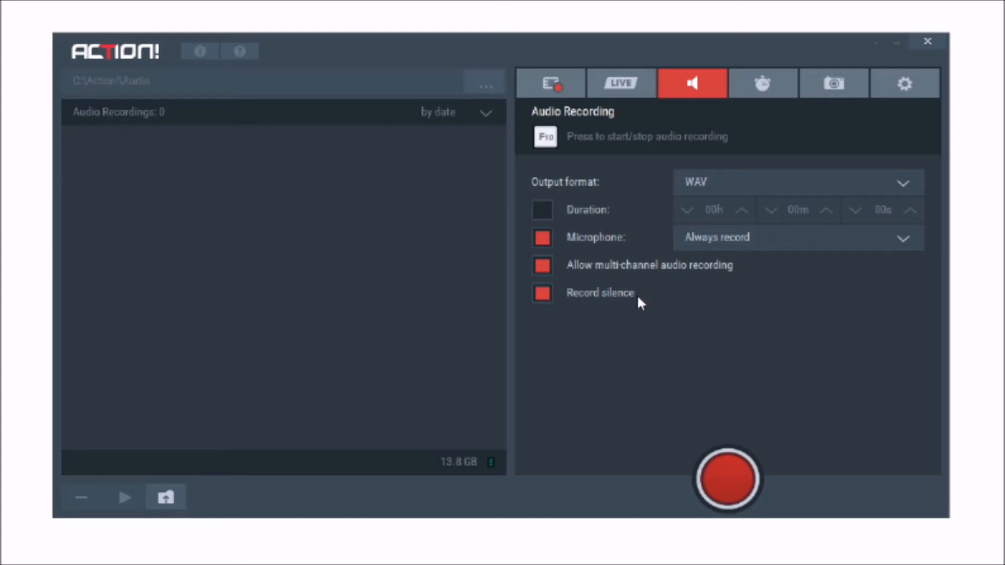
mouse_move(638, 301)
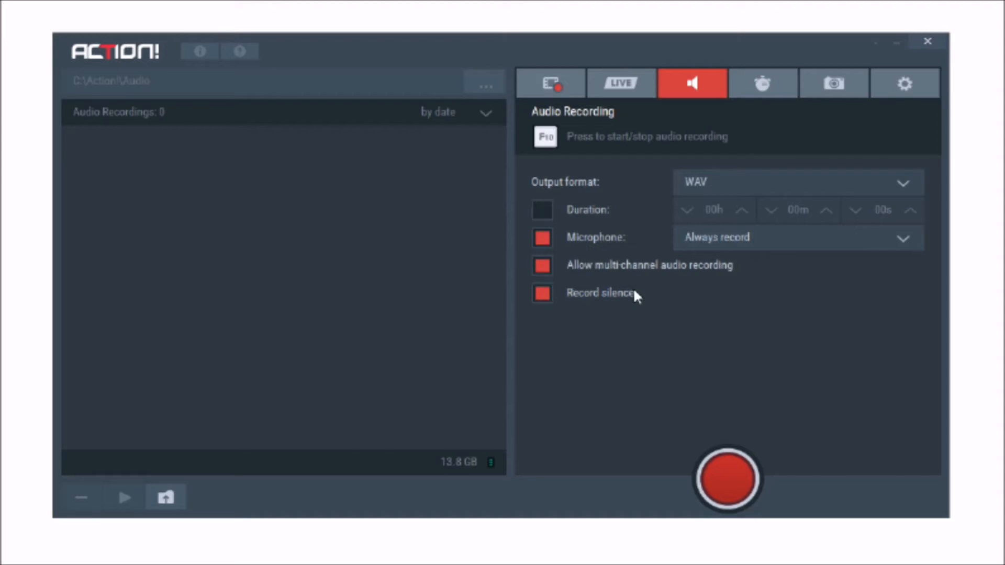
mouse_move(730, 118)
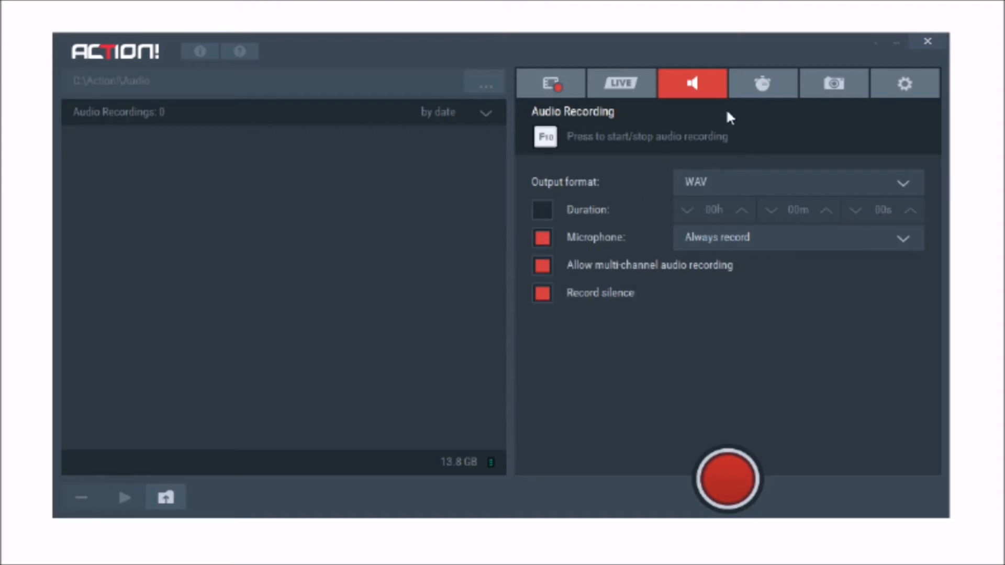
- Show the Benchmarking options, then the Capture Screenshots settings with PNG format and saved screenshots
click(763, 82)
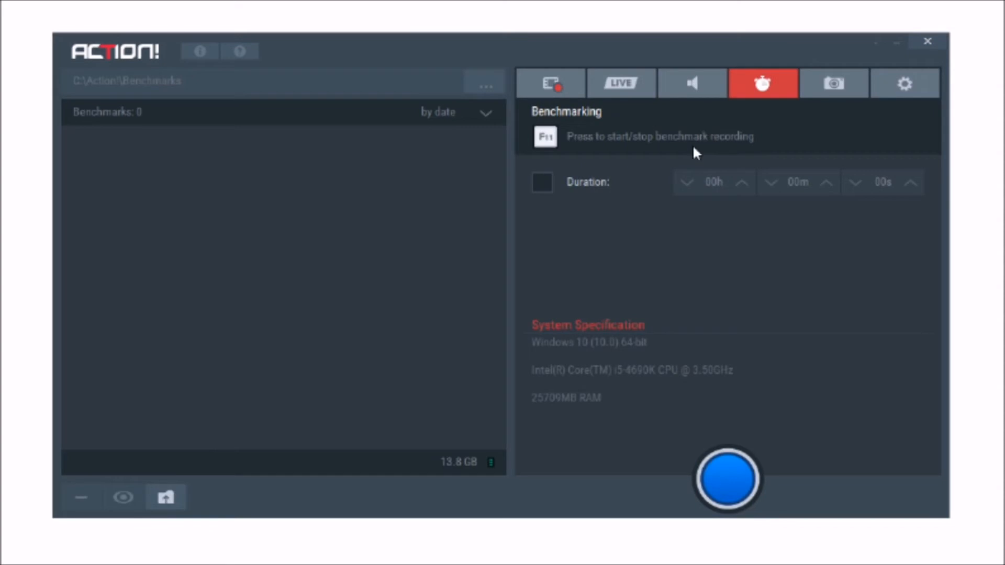
mouse_move(673, 144)
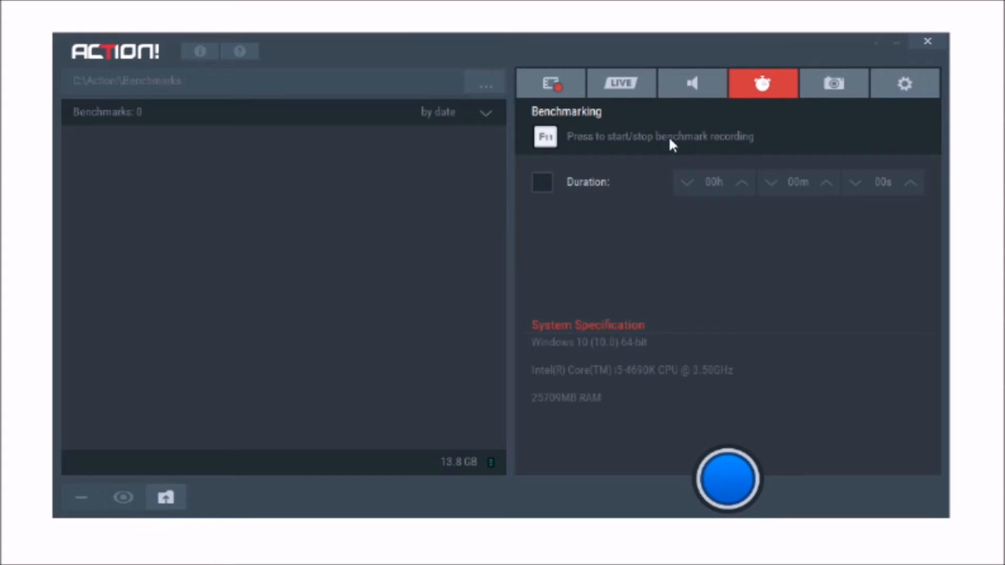
mouse_move(606, 394)
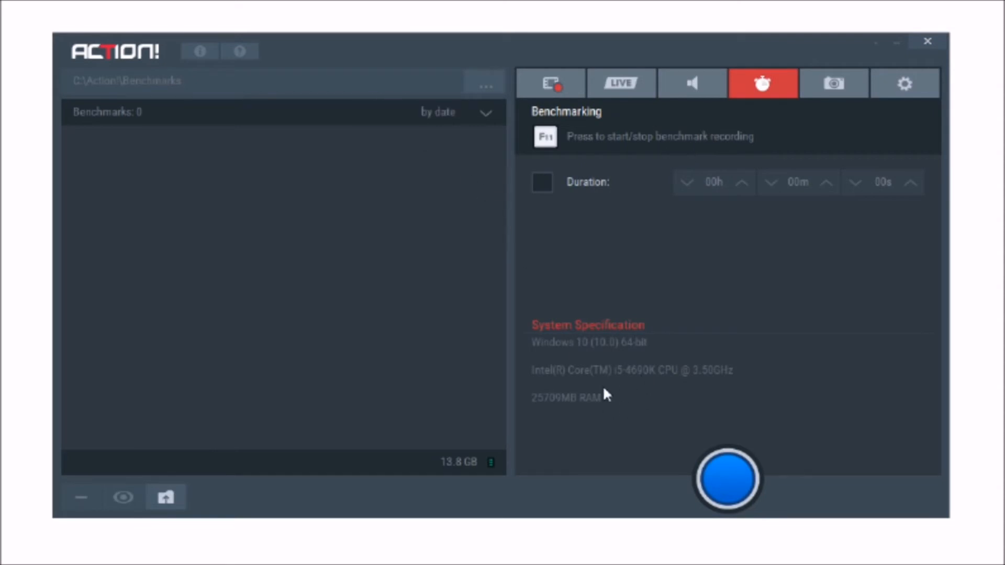
mouse_move(672, 378)
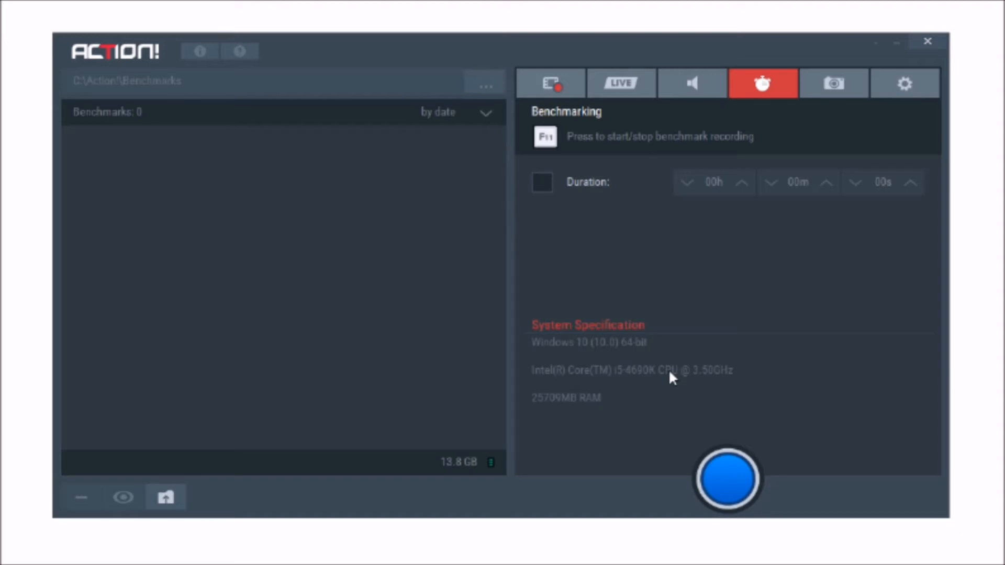
click(834, 83)
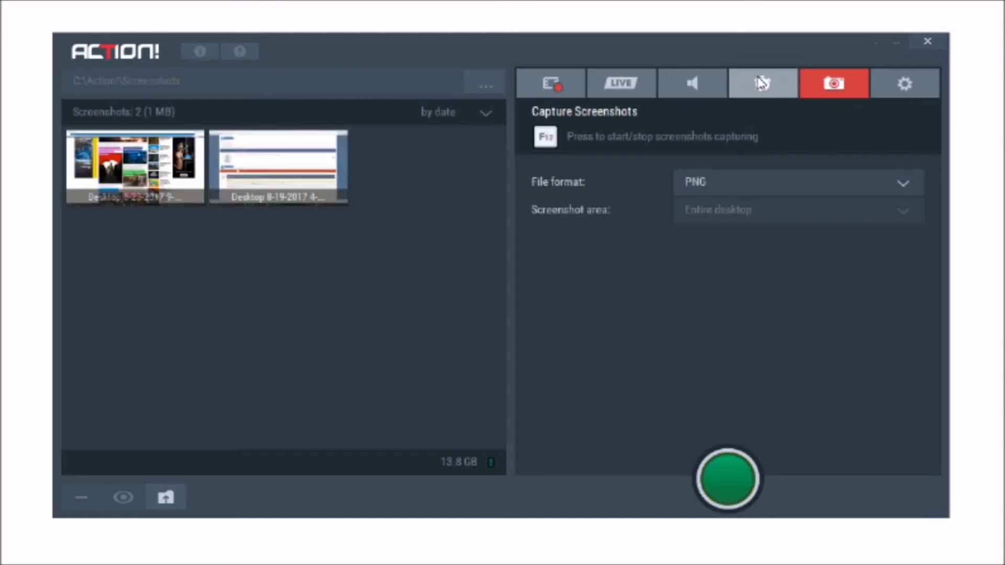
click(135, 166)
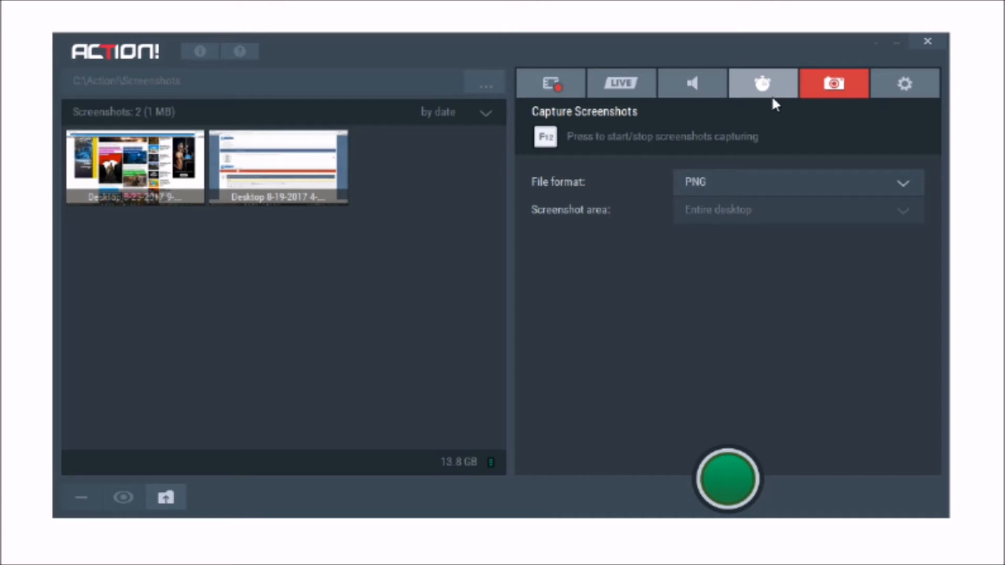
mouse_move(904, 83)
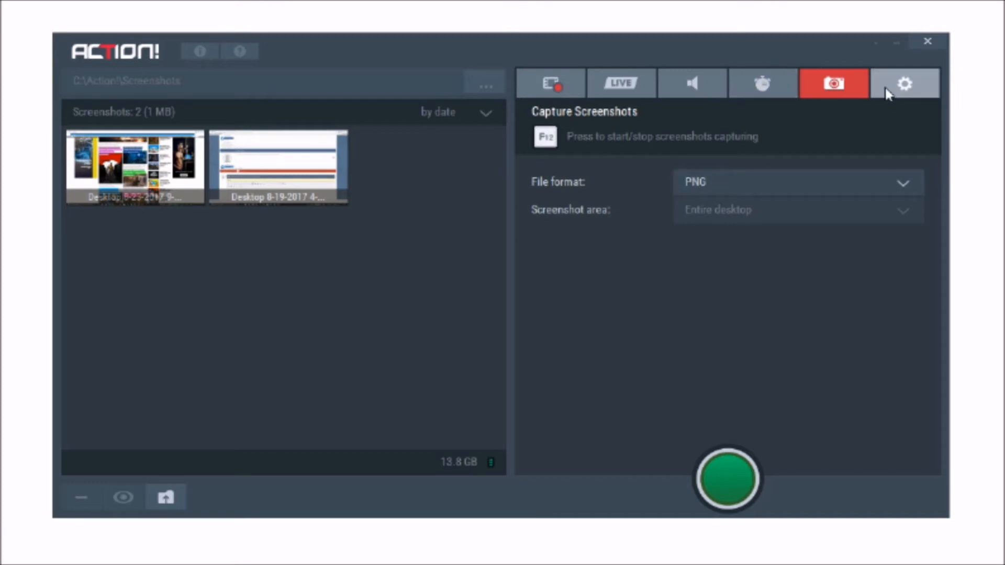
- Show the General application settings, then the Webcam settings (always record, 16% size, chroma key off)
click(904, 84)
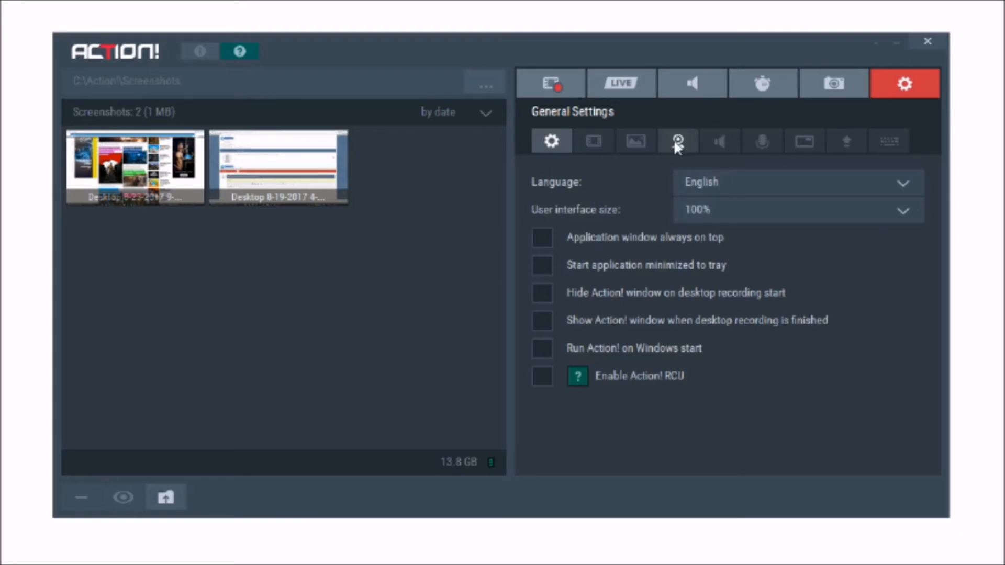
click(678, 140)
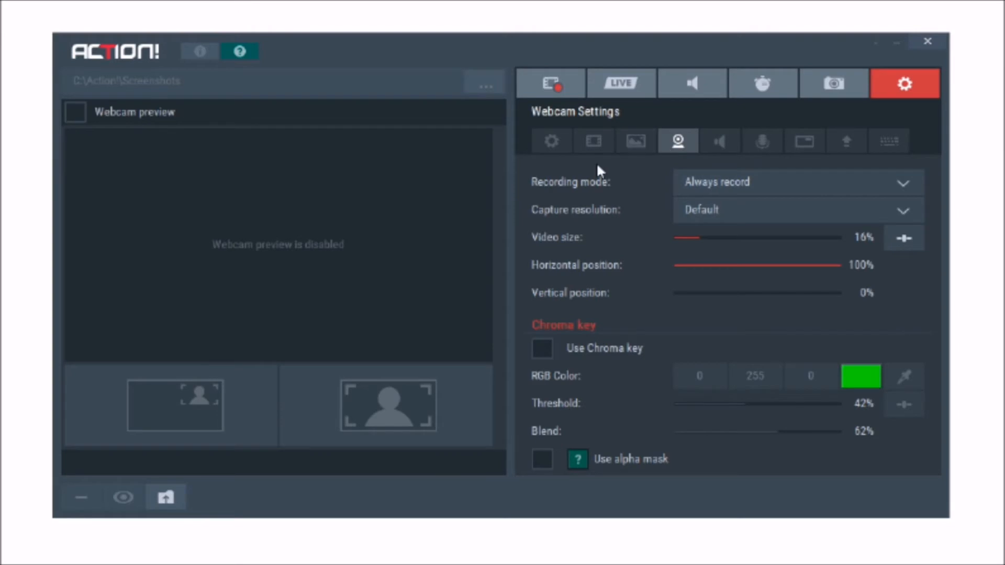
mouse_move(563, 193)
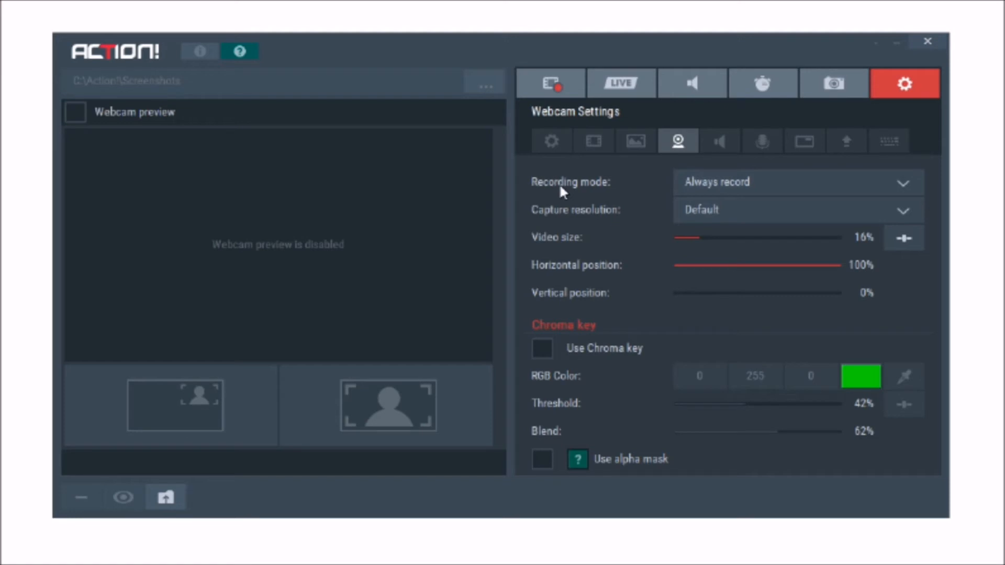
mouse_move(593, 178)
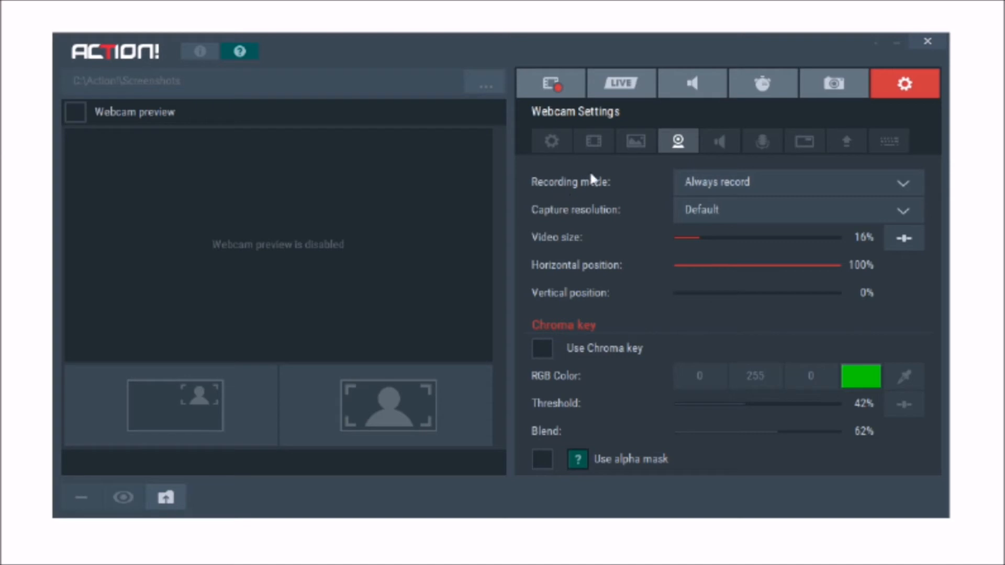
mouse_move(613, 444)
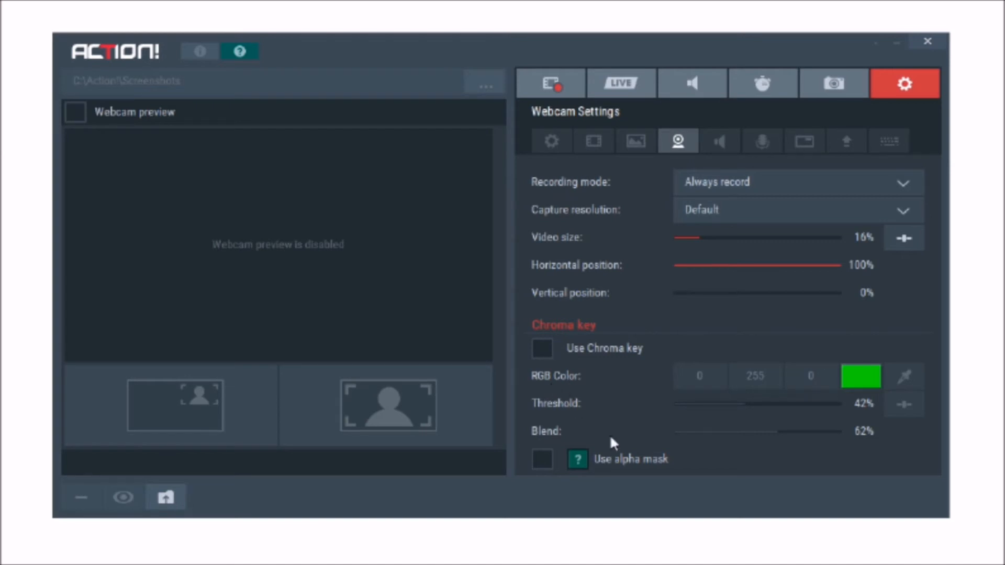
mouse_move(594, 364)
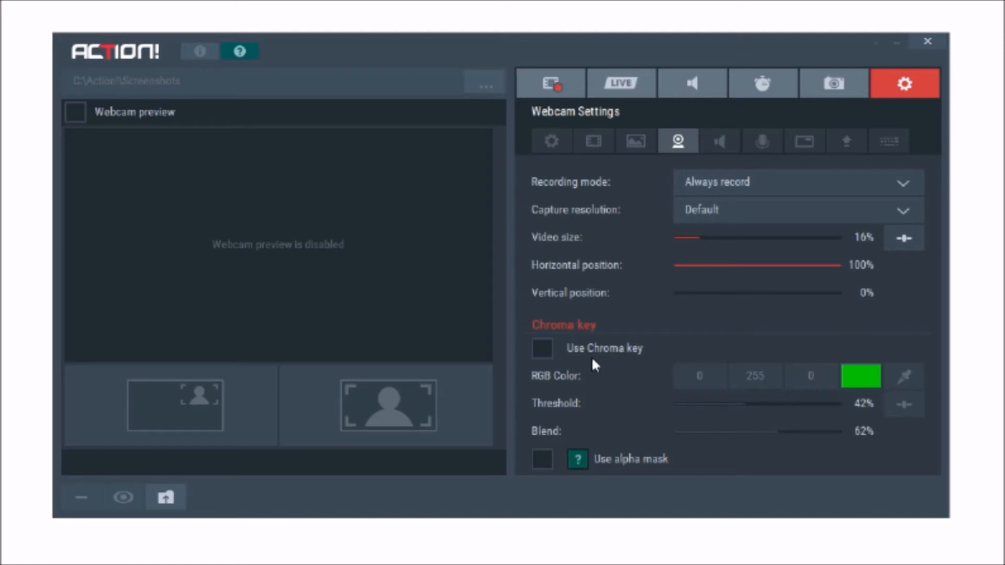
mouse_move(720, 264)
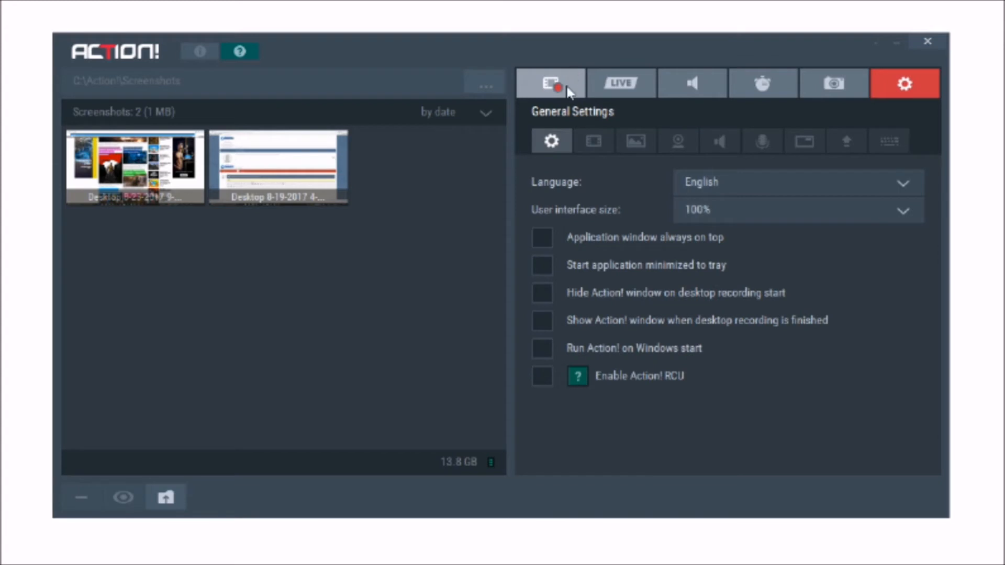
mouse_move(678, 140)
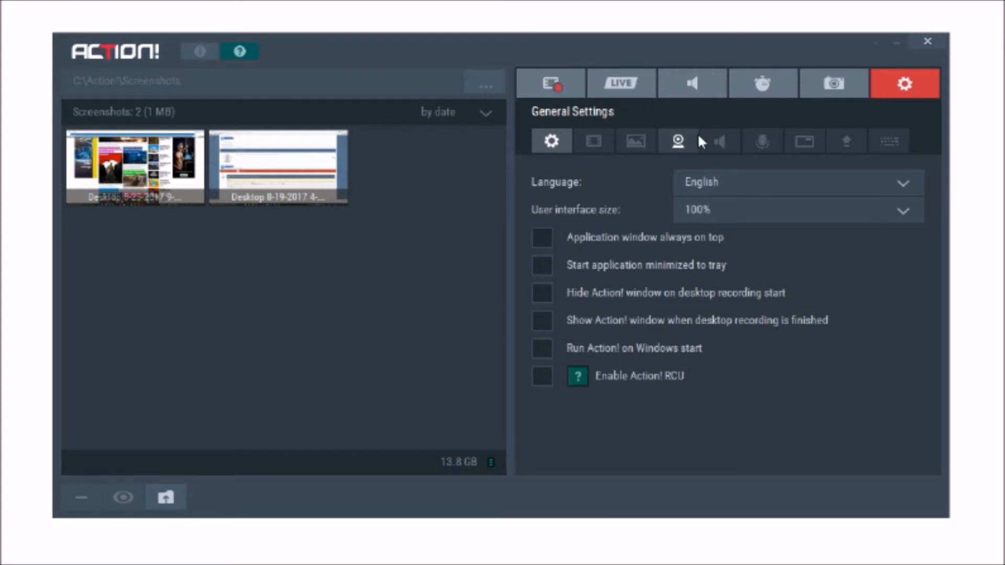
- Check the Webcam settings, then show the HUD settings with live viewer statistics and bottom-left position
click(677, 140)
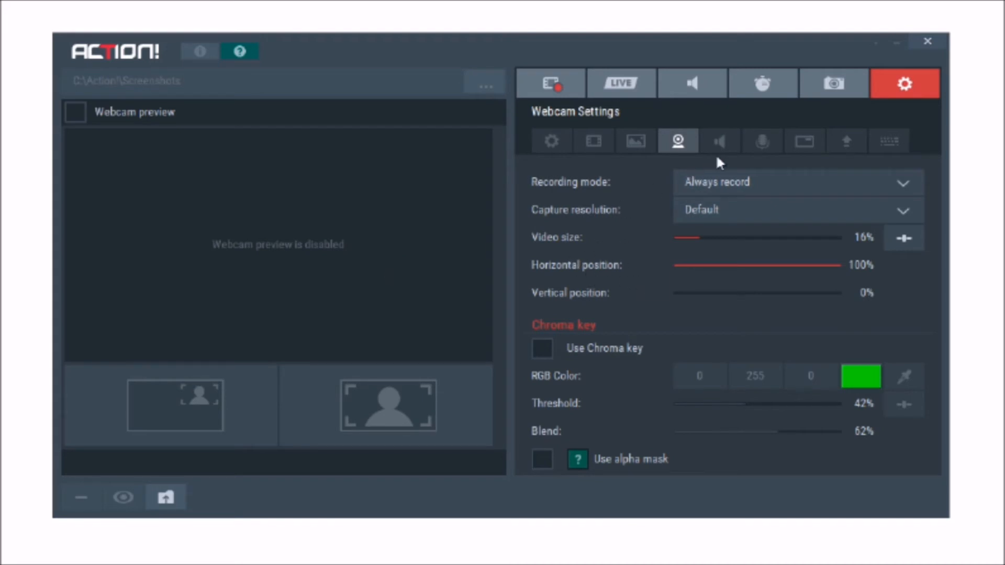
click(805, 140)
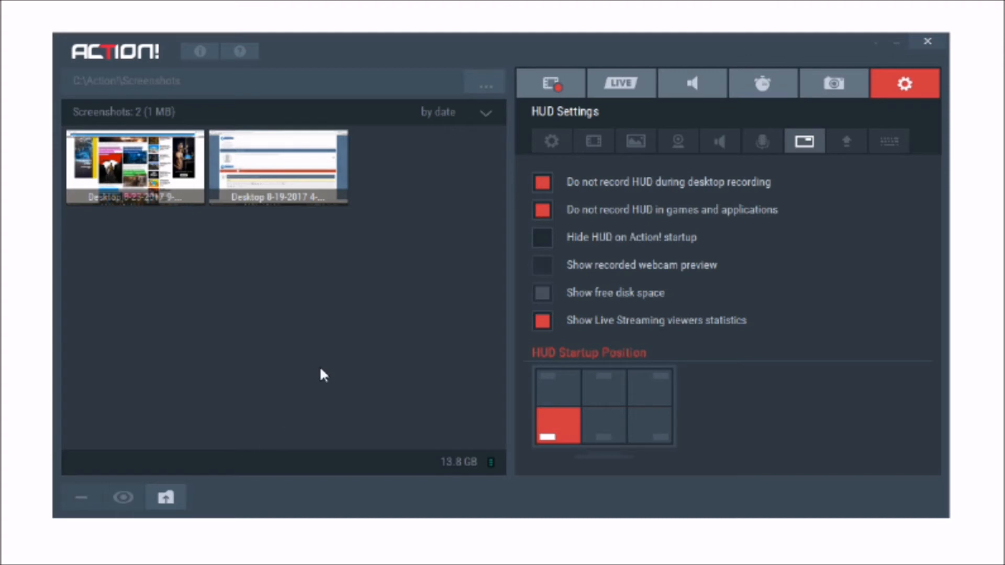
mouse_move(352, 363)
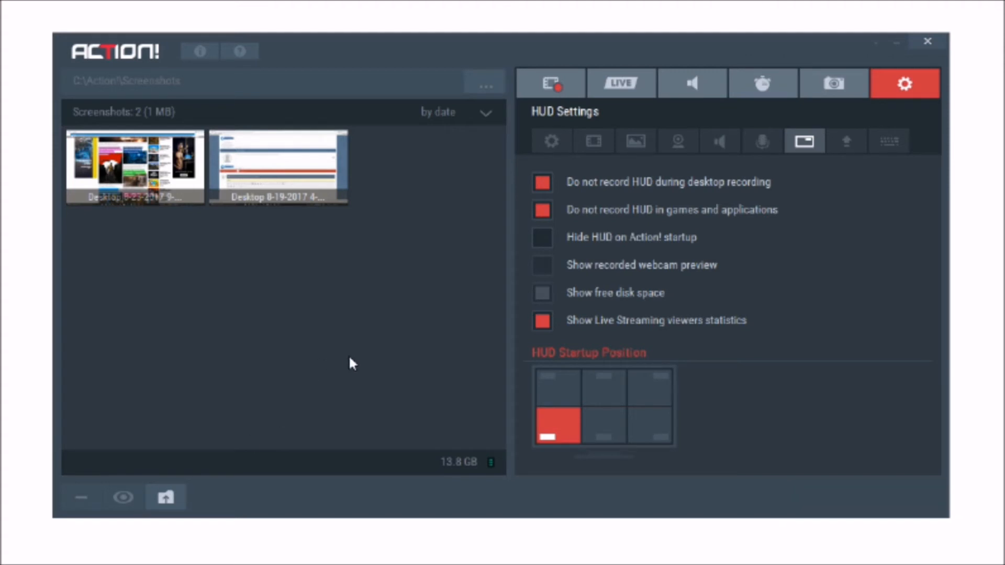
mouse_move(367, 347)
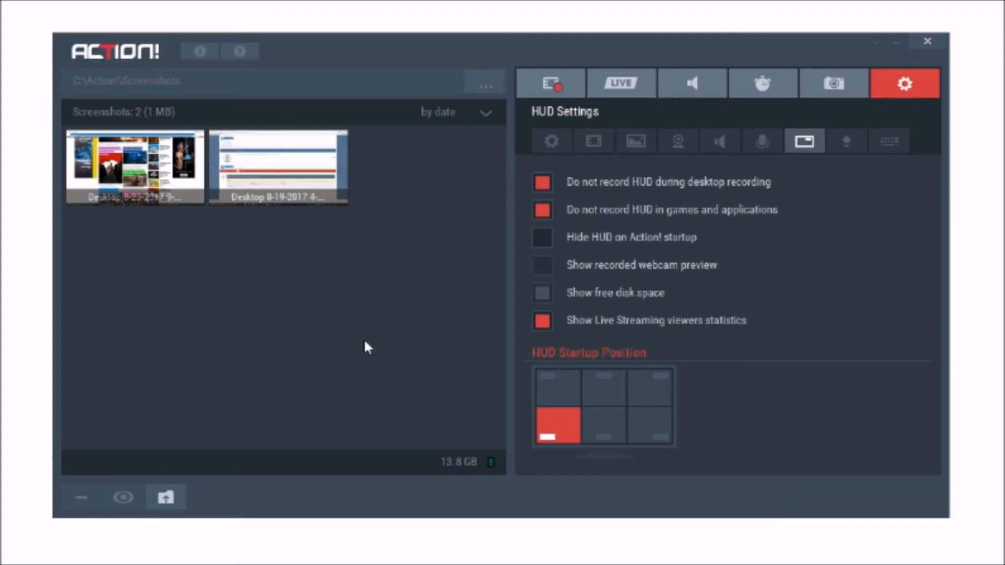
mouse_move(368, 370)
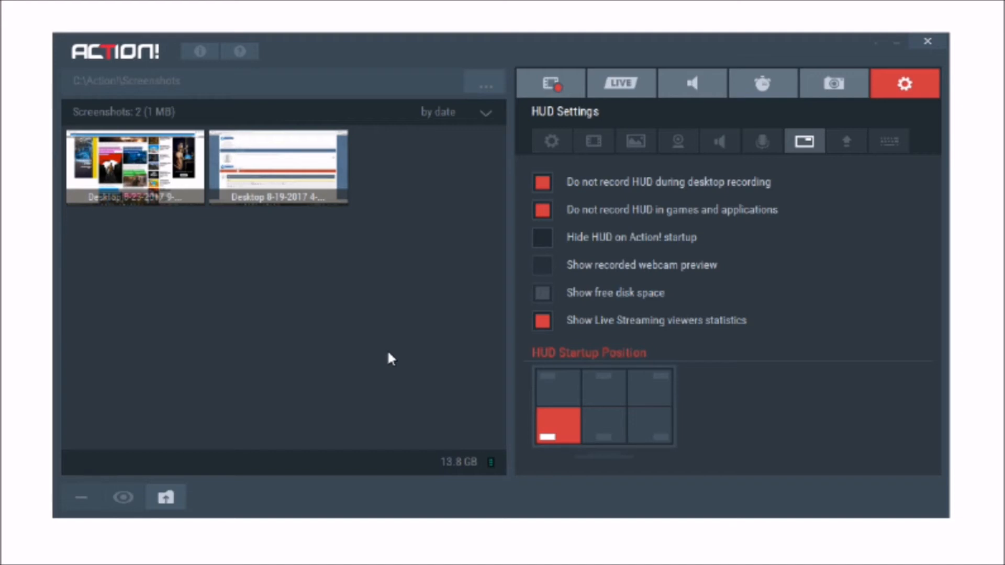
mouse_move(402, 347)
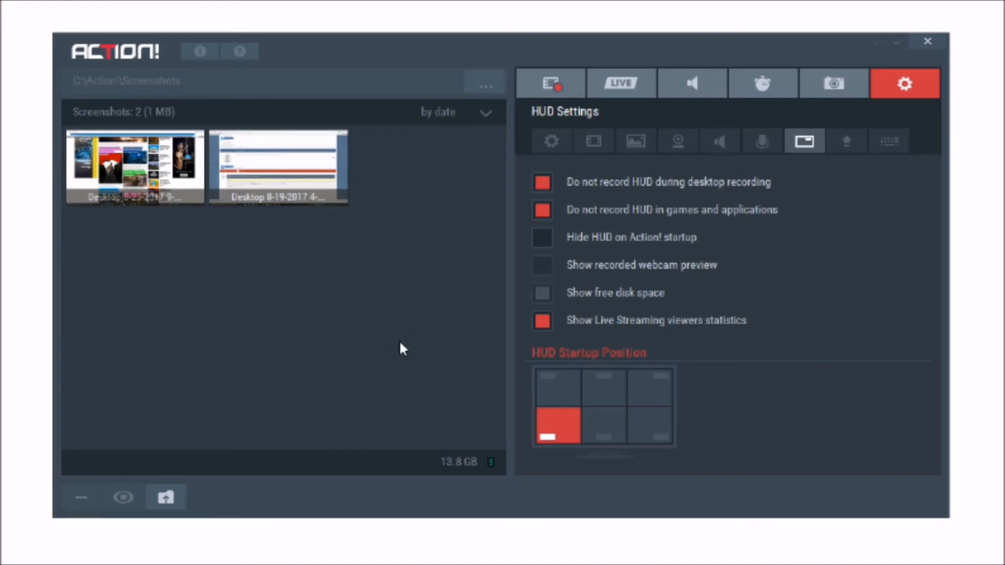
mouse_move(371, 342)
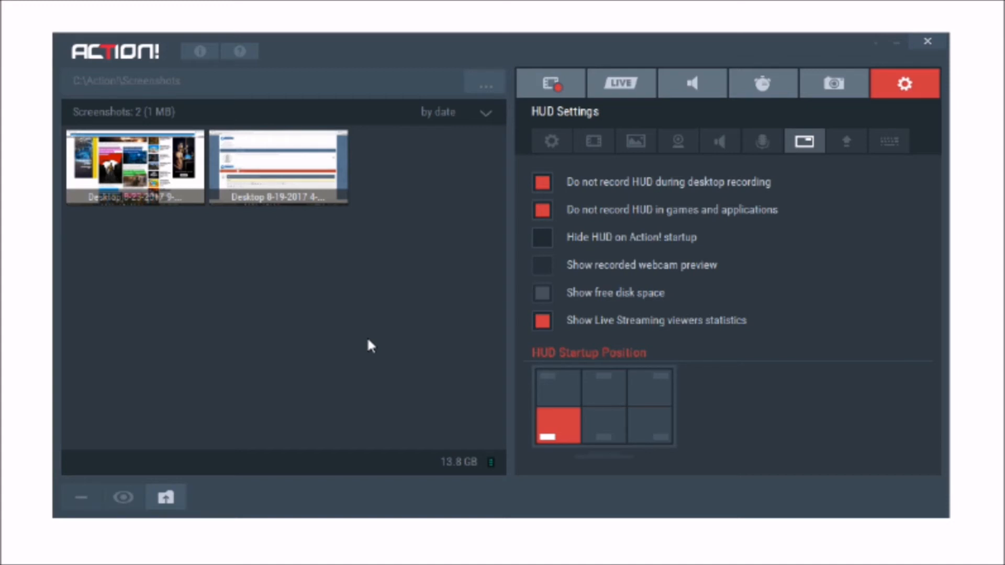
- Return to the Video Recording settings with the 20 saved recordings listed
click(549, 82)
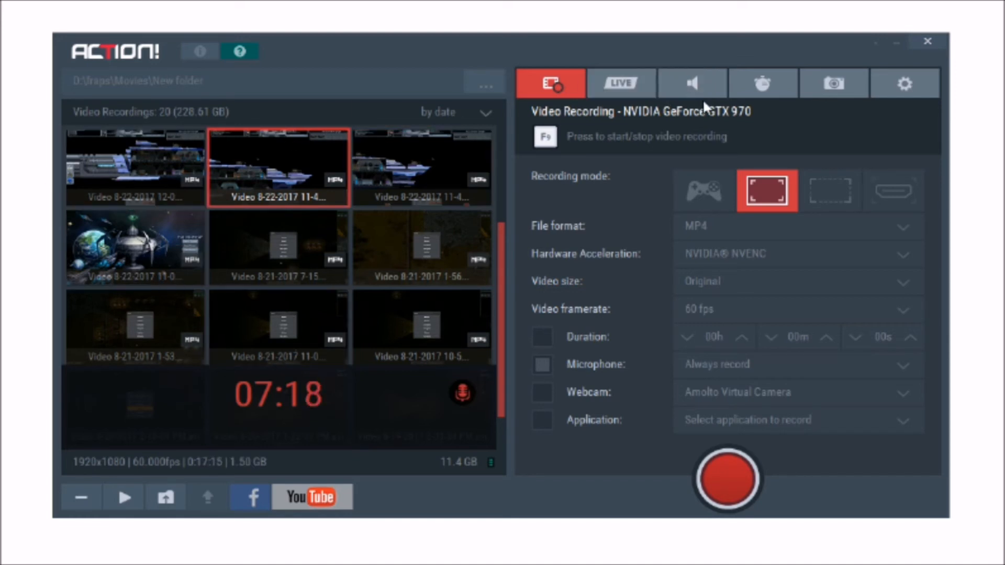
click(903, 83)
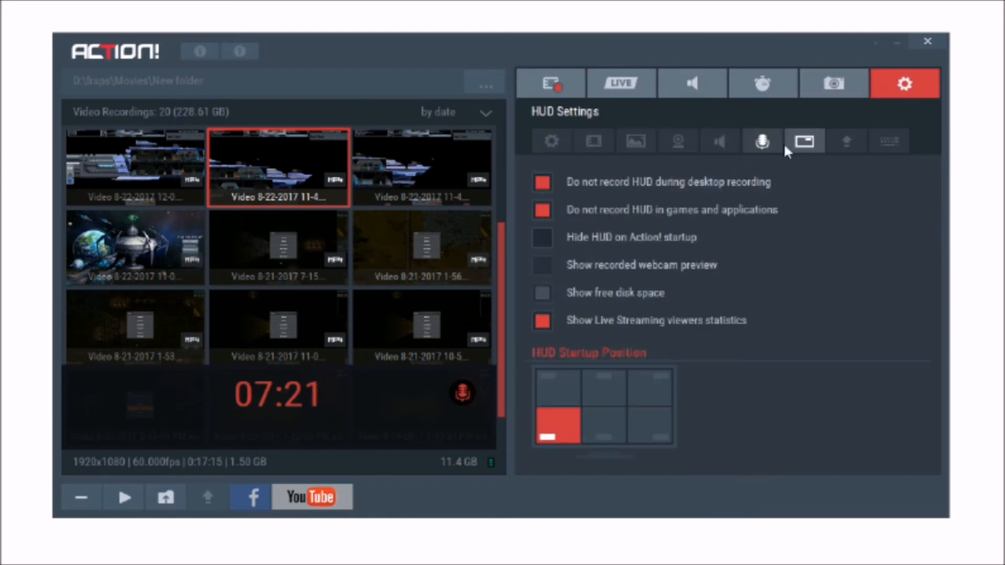
mouse_move(511, 402)
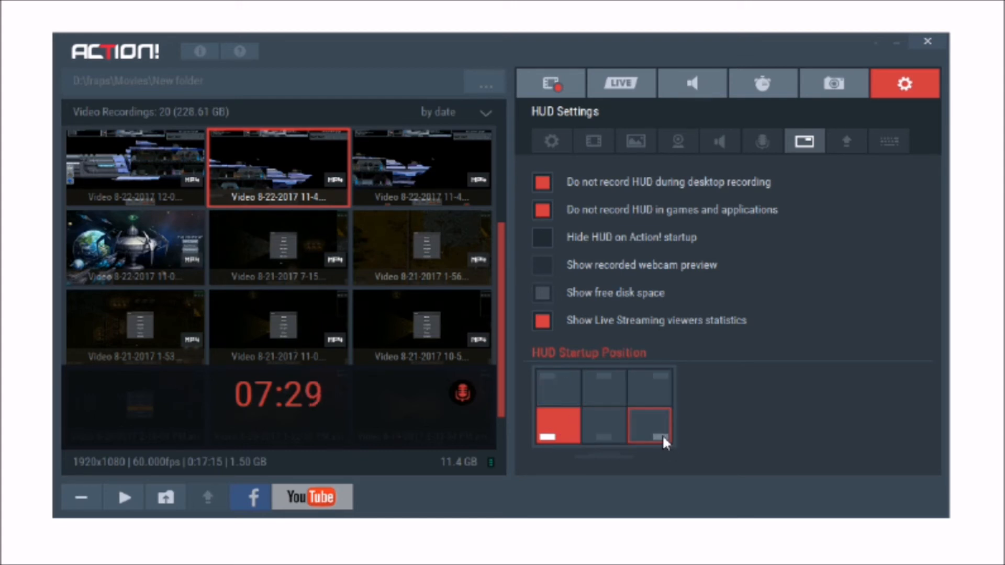
click(649, 386)
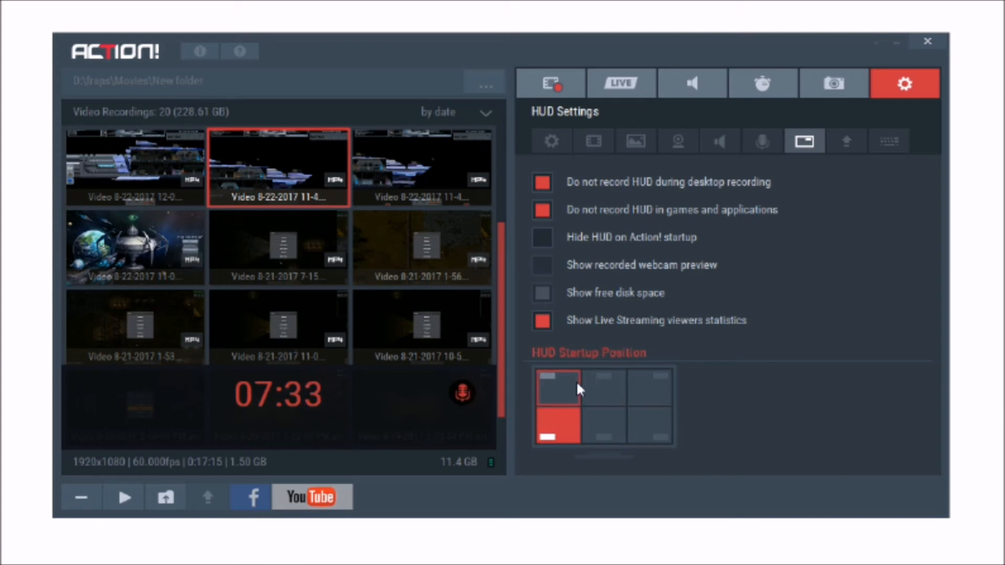
click(549, 83)
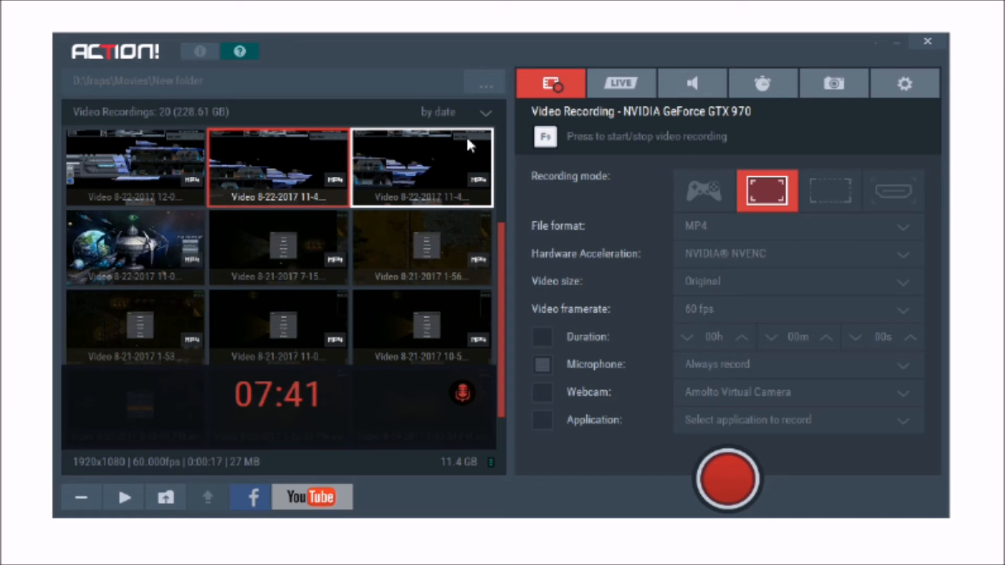
mouse_move(467, 159)
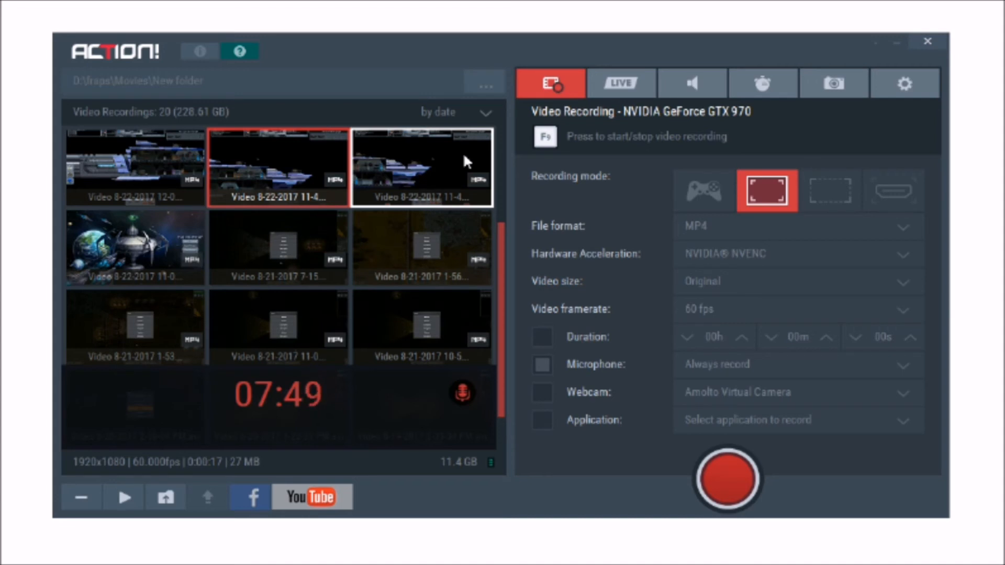
mouse_move(429, 170)
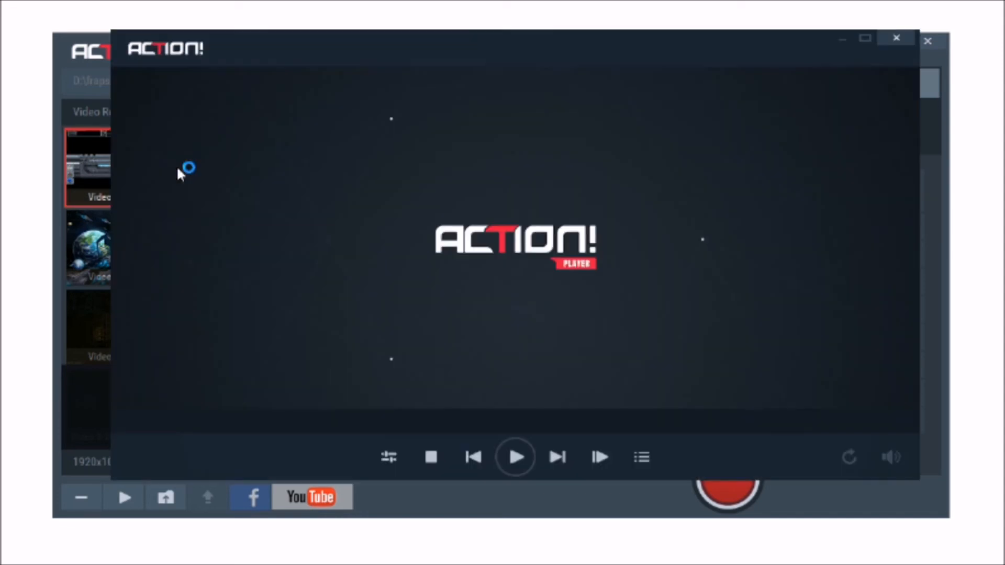
- Play the space-game recording in Action! Player, then close the player
click(515, 457)
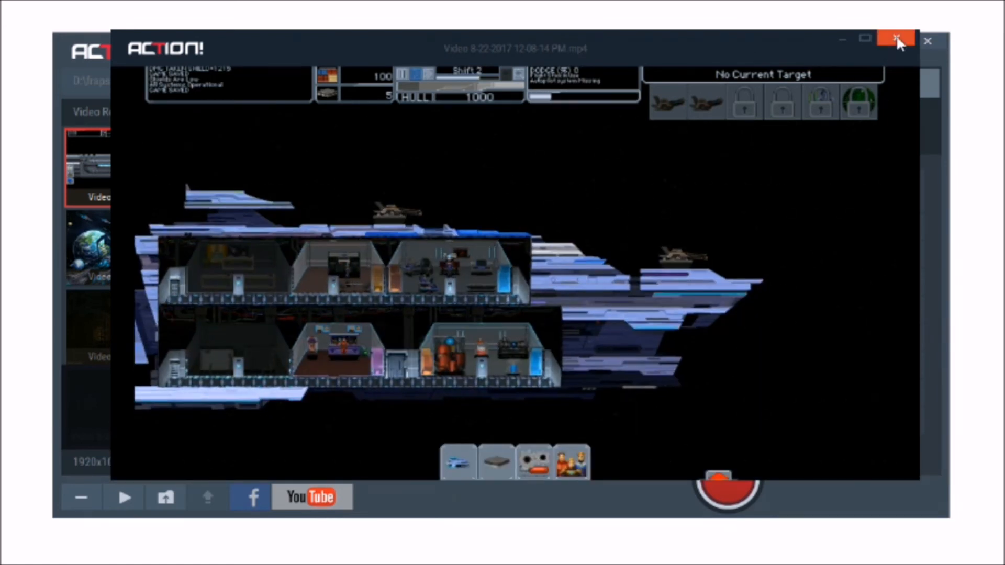
click(897, 40)
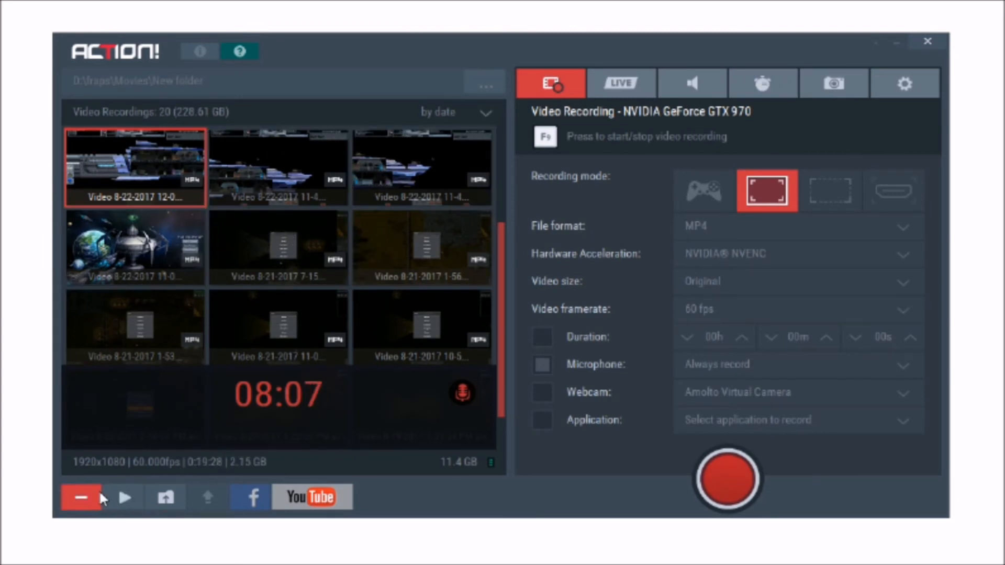
click(166, 499)
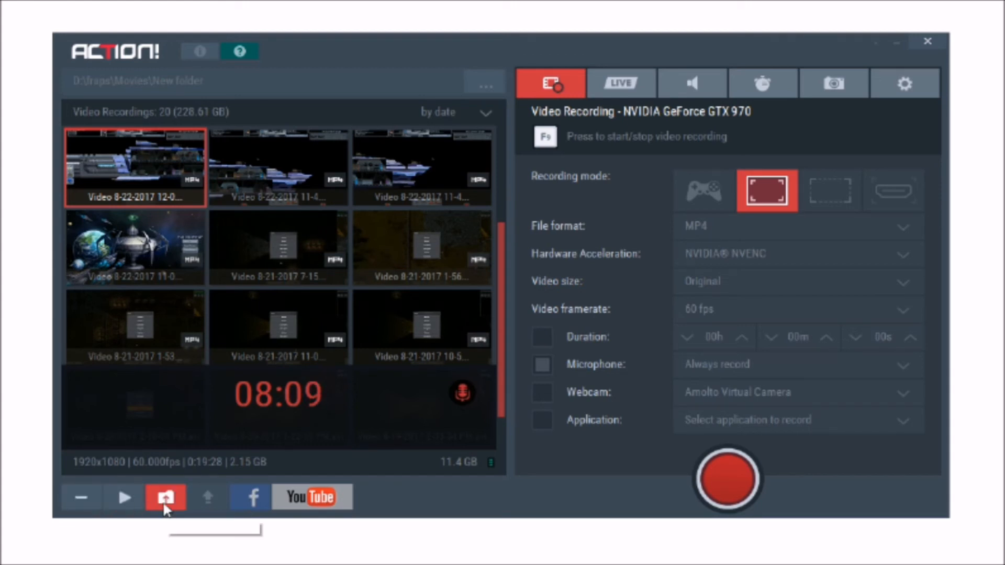
mouse_move(249, 498)
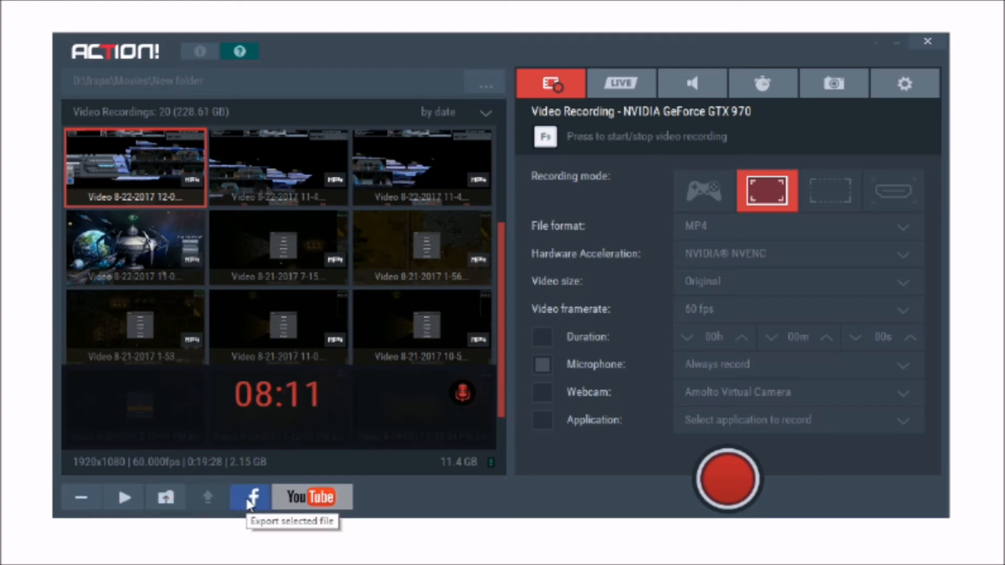
mouse_move(274, 502)
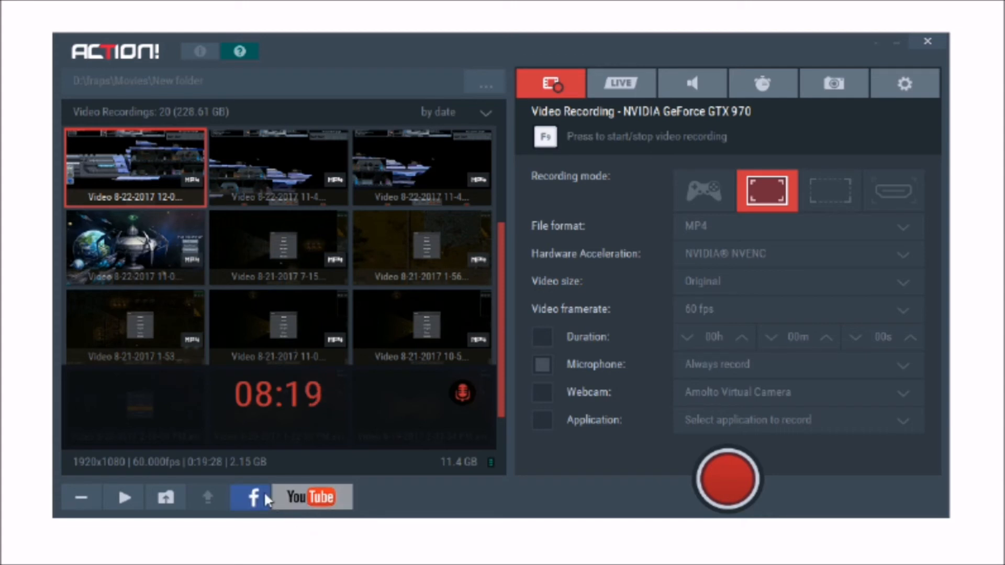
mouse_move(266, 500)
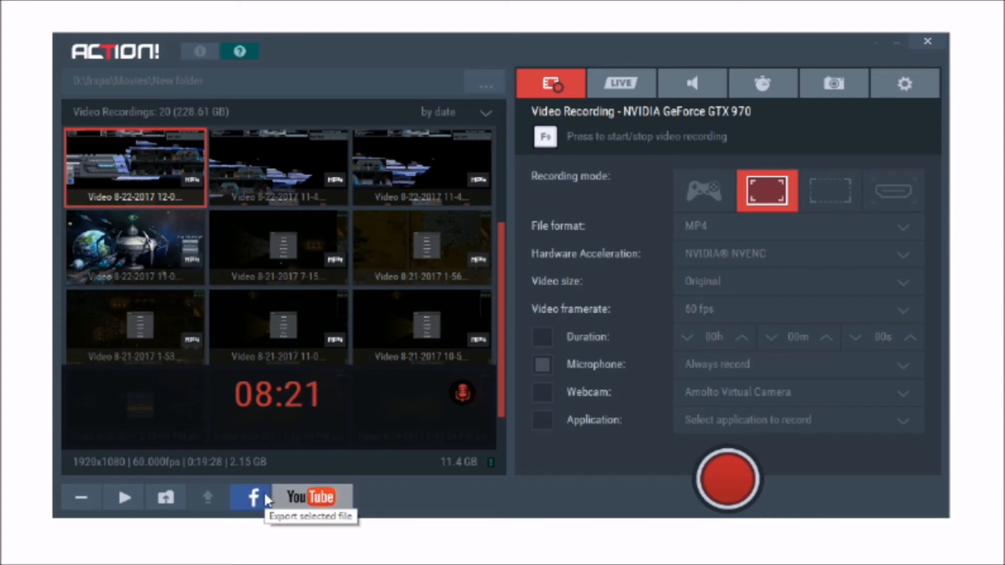